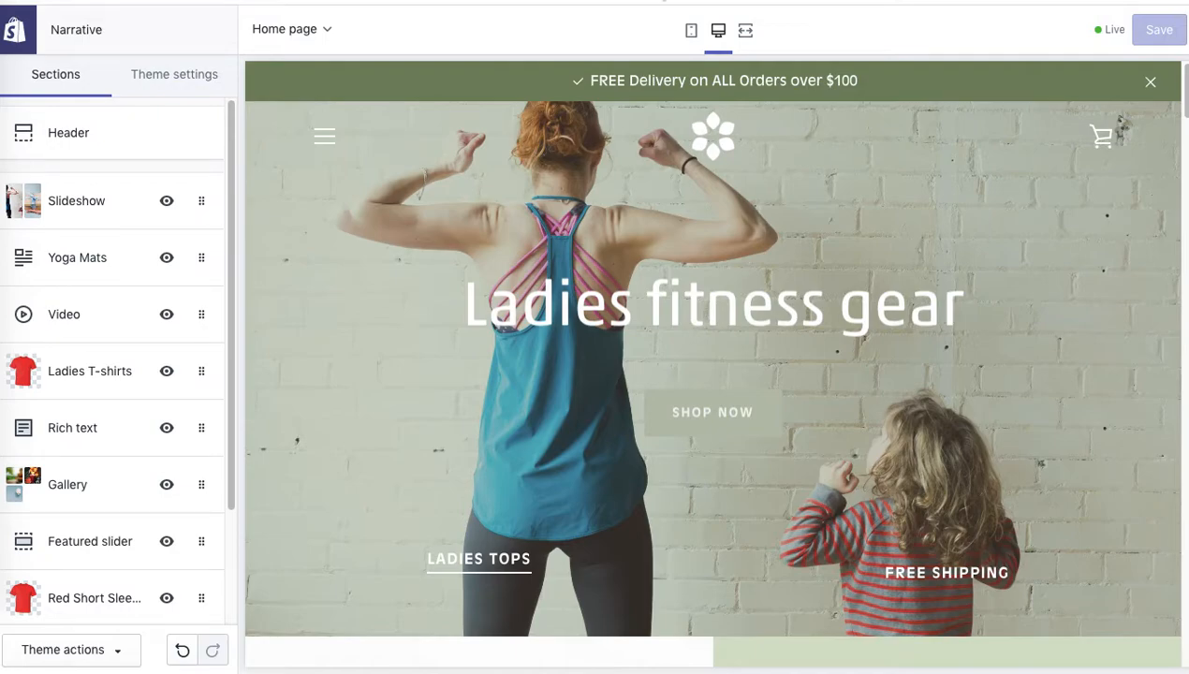
pyautogui.moveTo(296, 13)
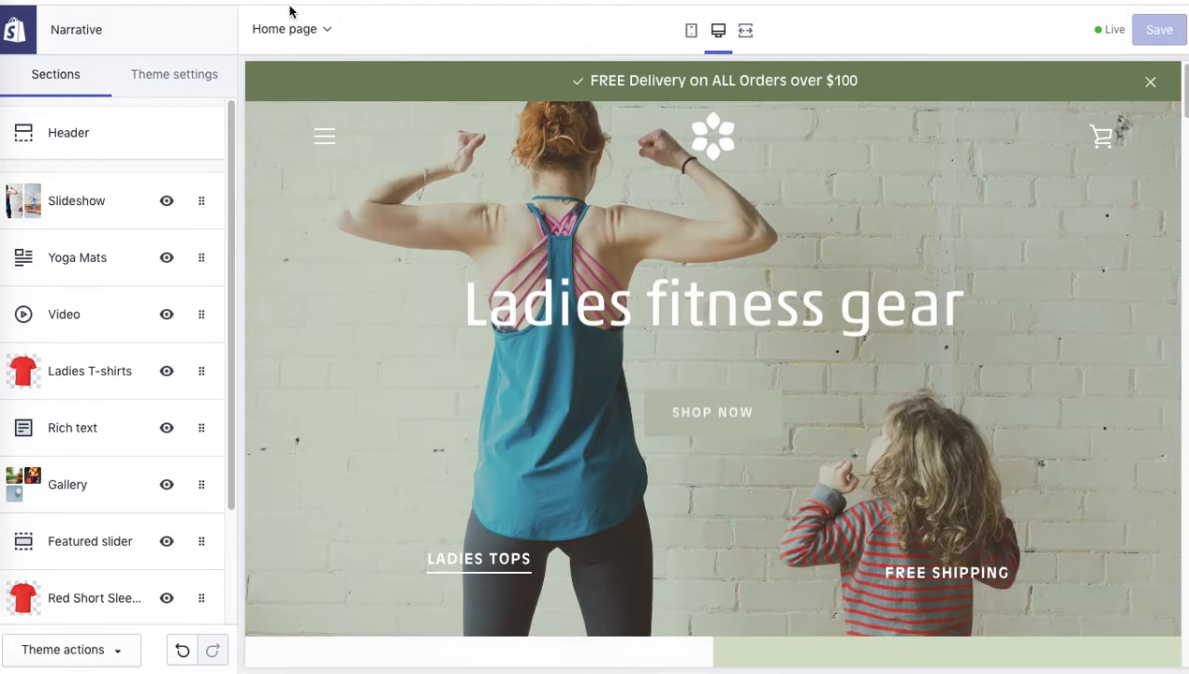
# Open the 'Home page' template dropdown to list the store pages
pyautogui.click(292, 29)
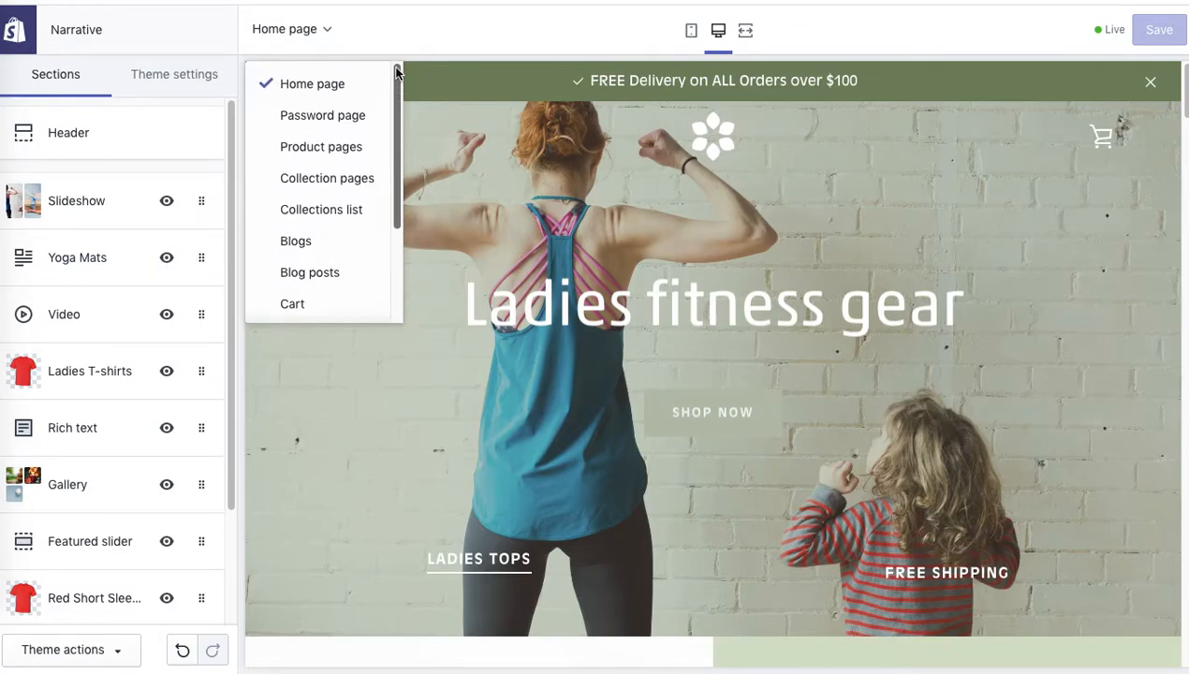
pyautogui.moveTo(312, 83)
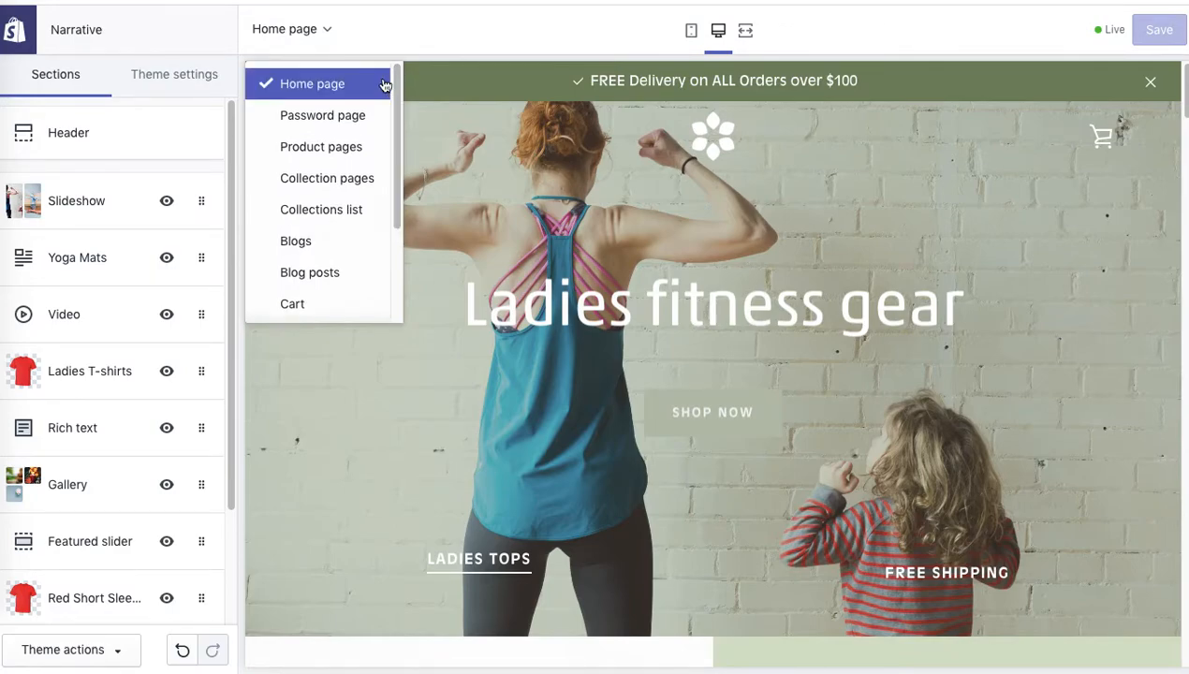
# Switch to the Password page template and look over its Header and Footer sections
pyautogui.click(322, 115)
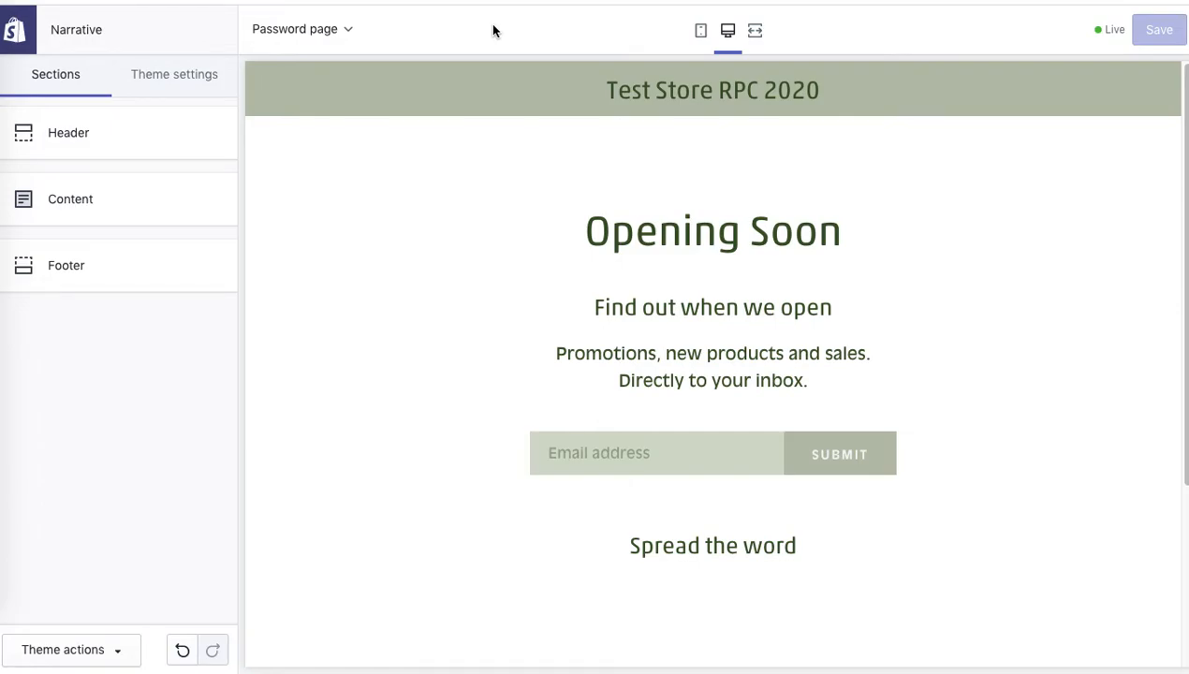
pyautogui.moveTo(942, 235)
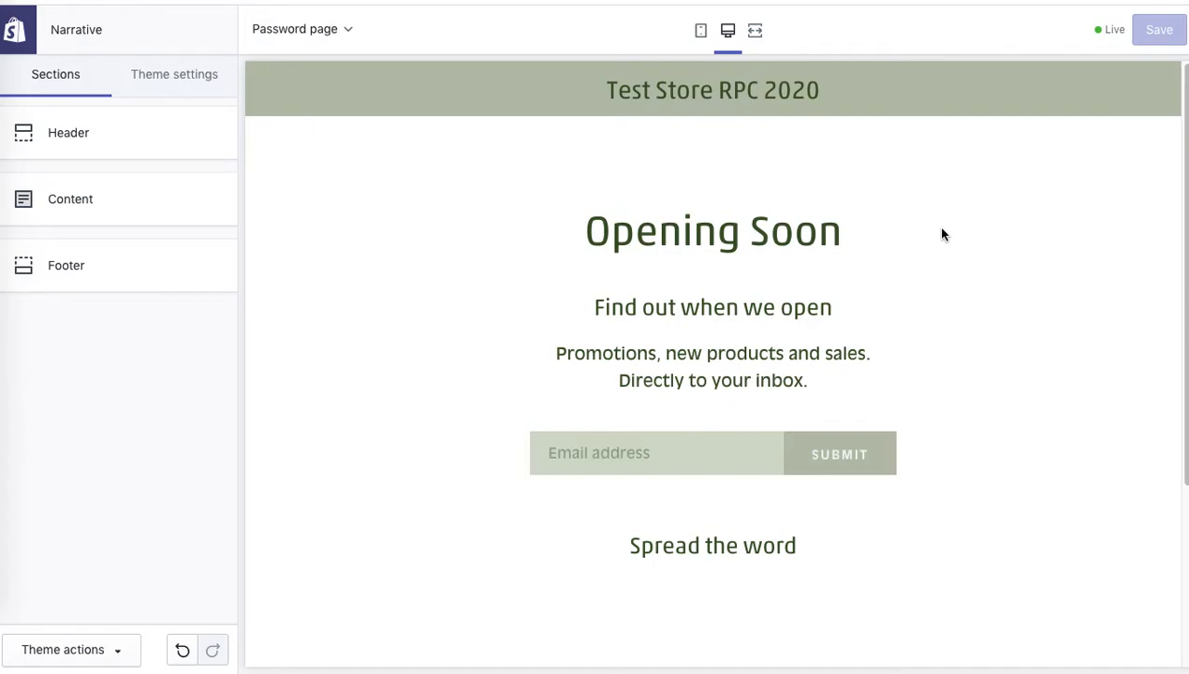
pyautogui.moveTo(357, 42)
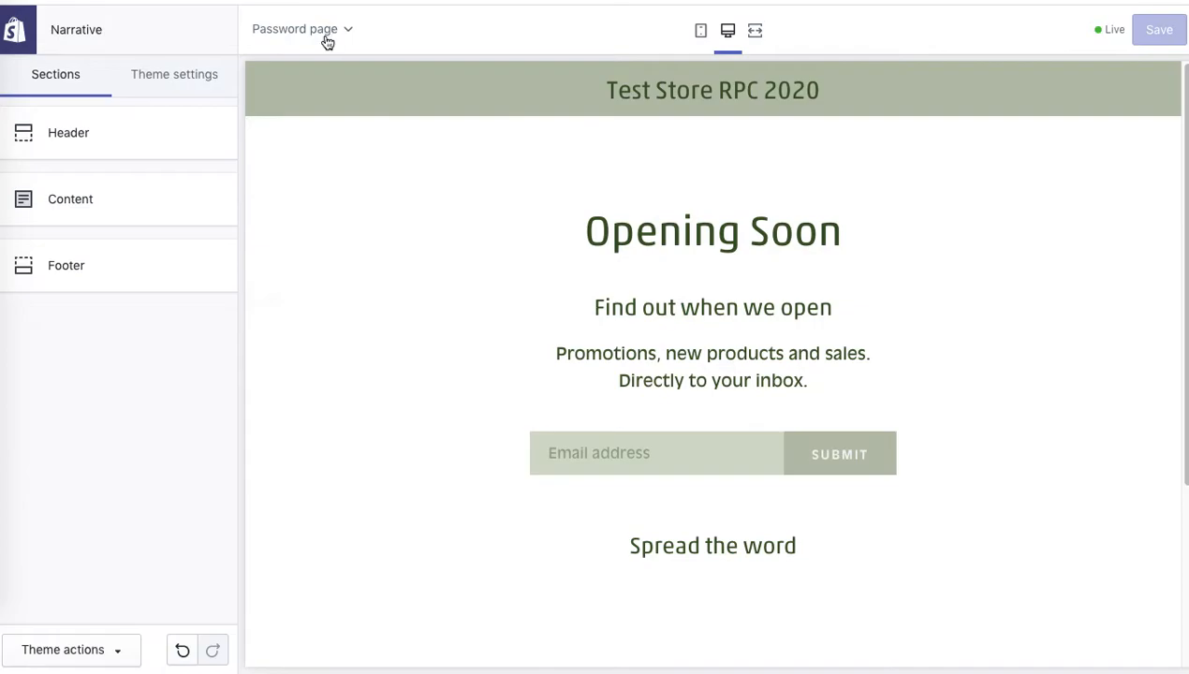
pyautogui.click(68, 132)
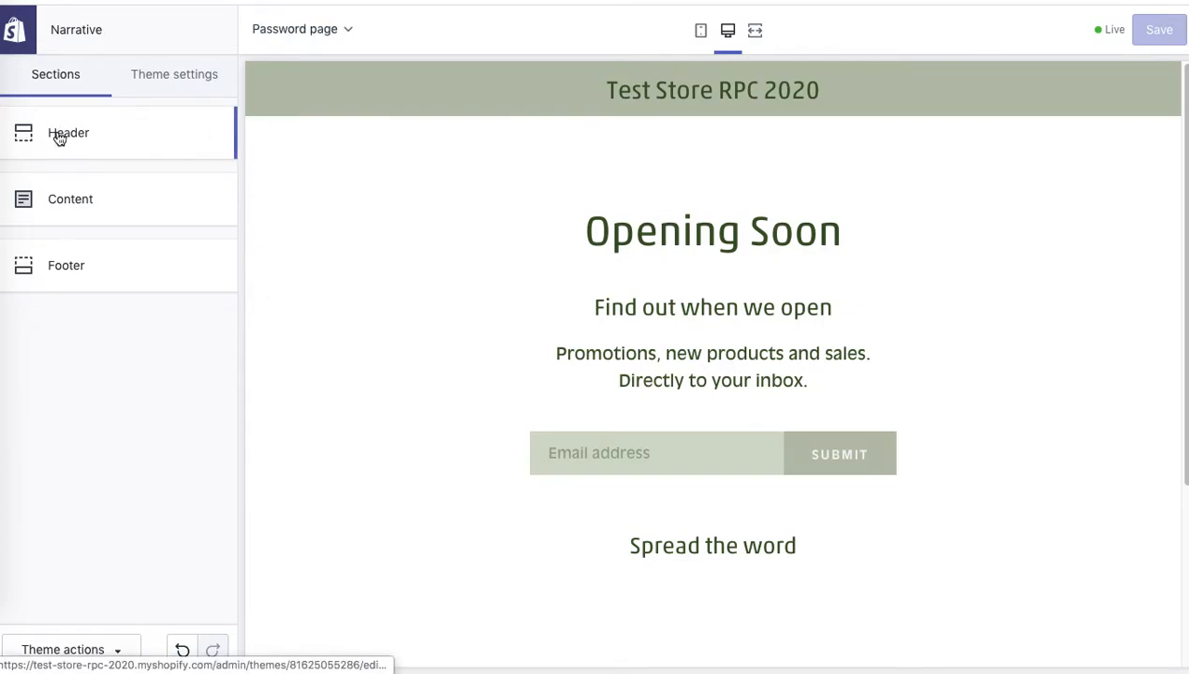
pyautogui.click(65, 264)
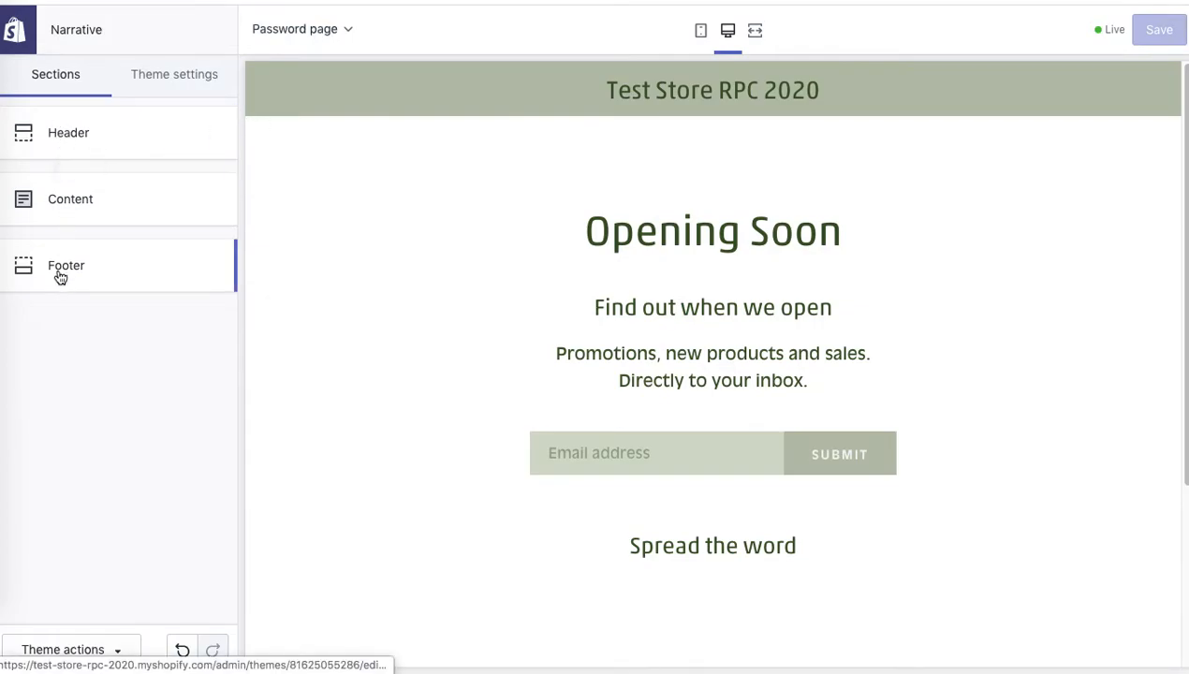
pyautogui.click(67, 132)
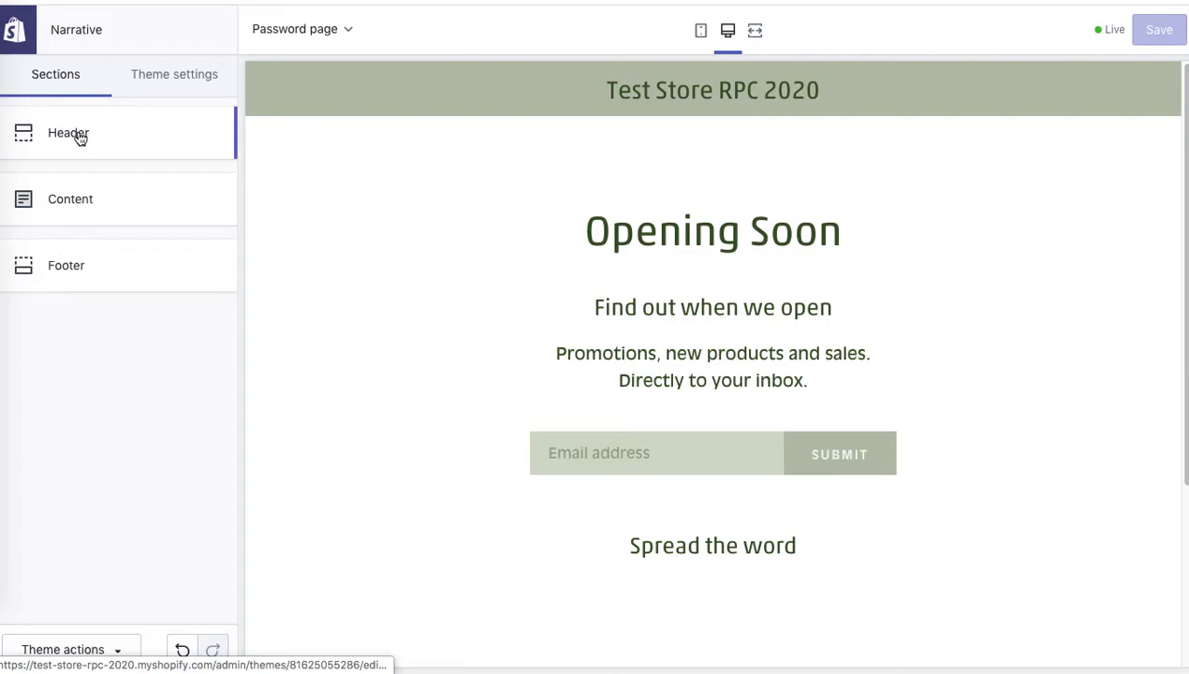
pyautogui.moveTo(79, 138)
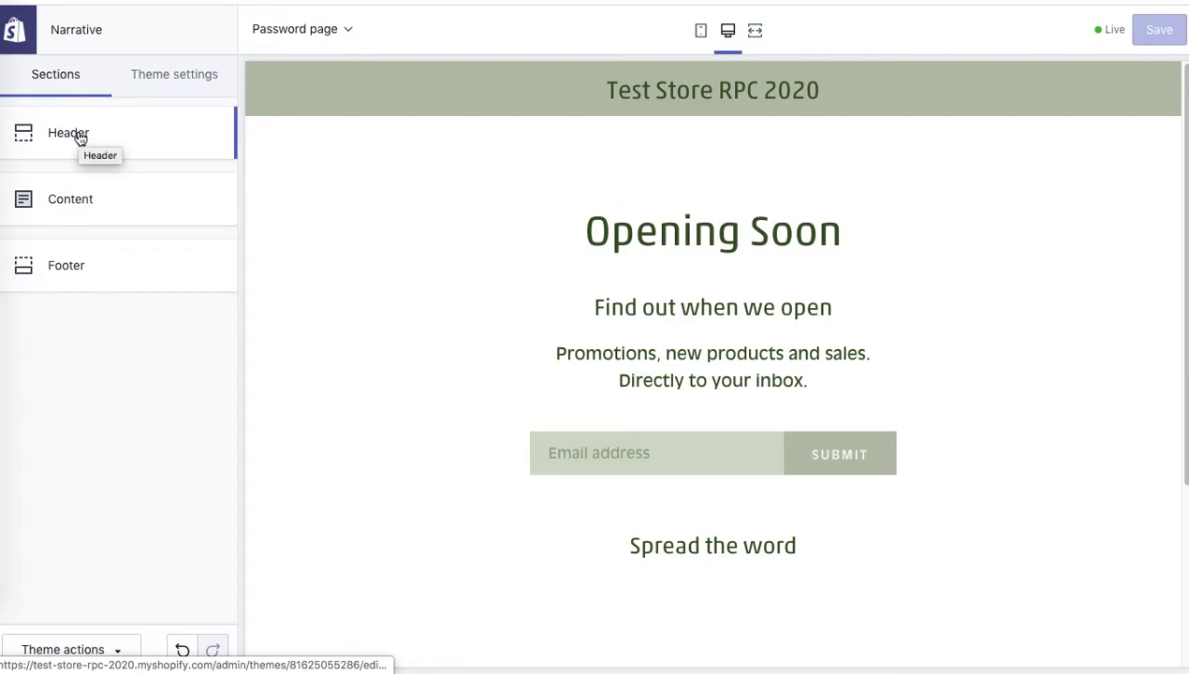
# Set the dark flower image from the Library as the header logo, 50 px wide
pyautogui.click(68, 133)
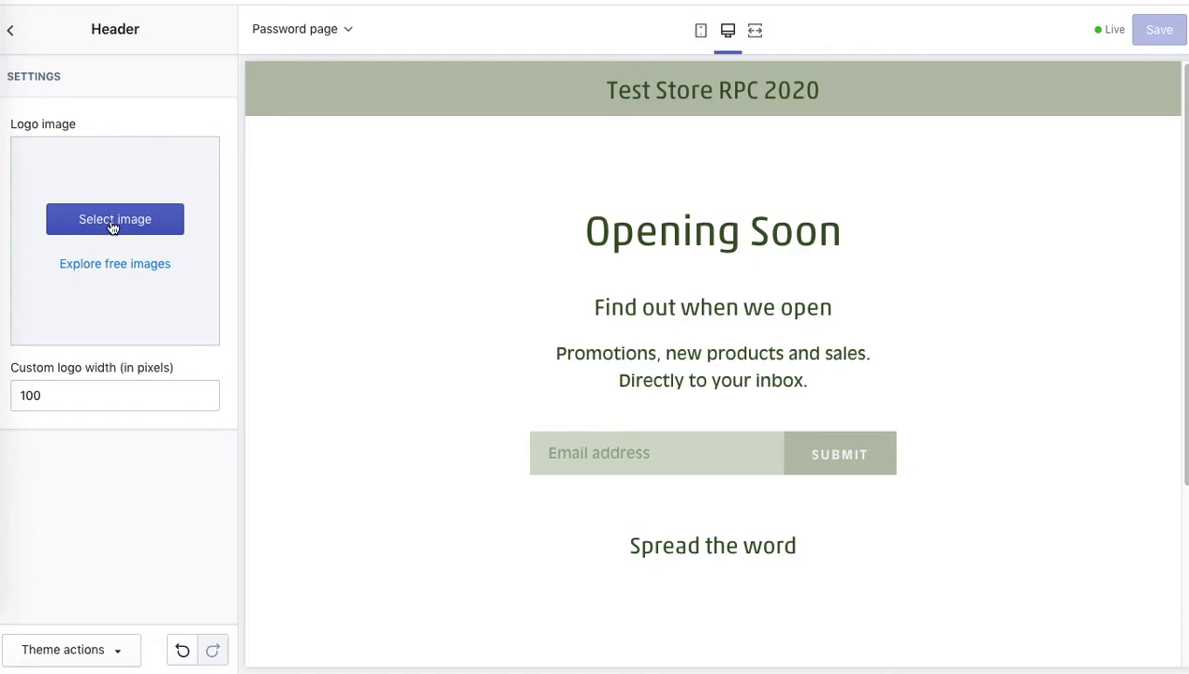
pyautogui.click(114, 218)
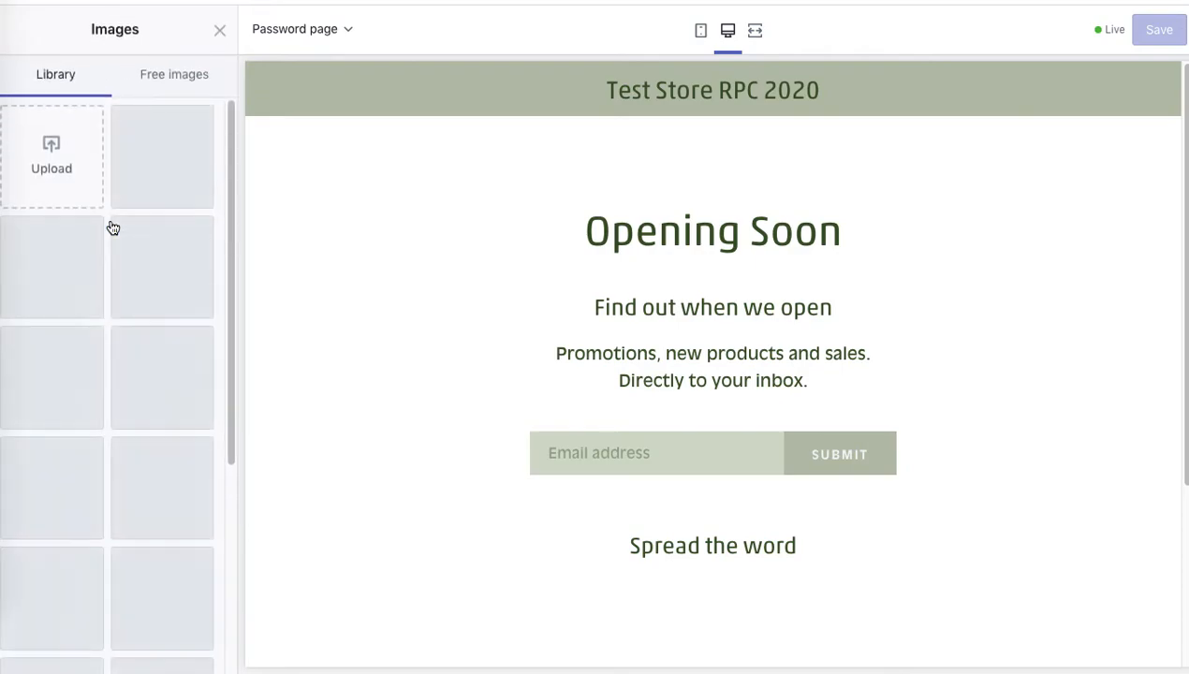
pyautogui.scroll(-3)
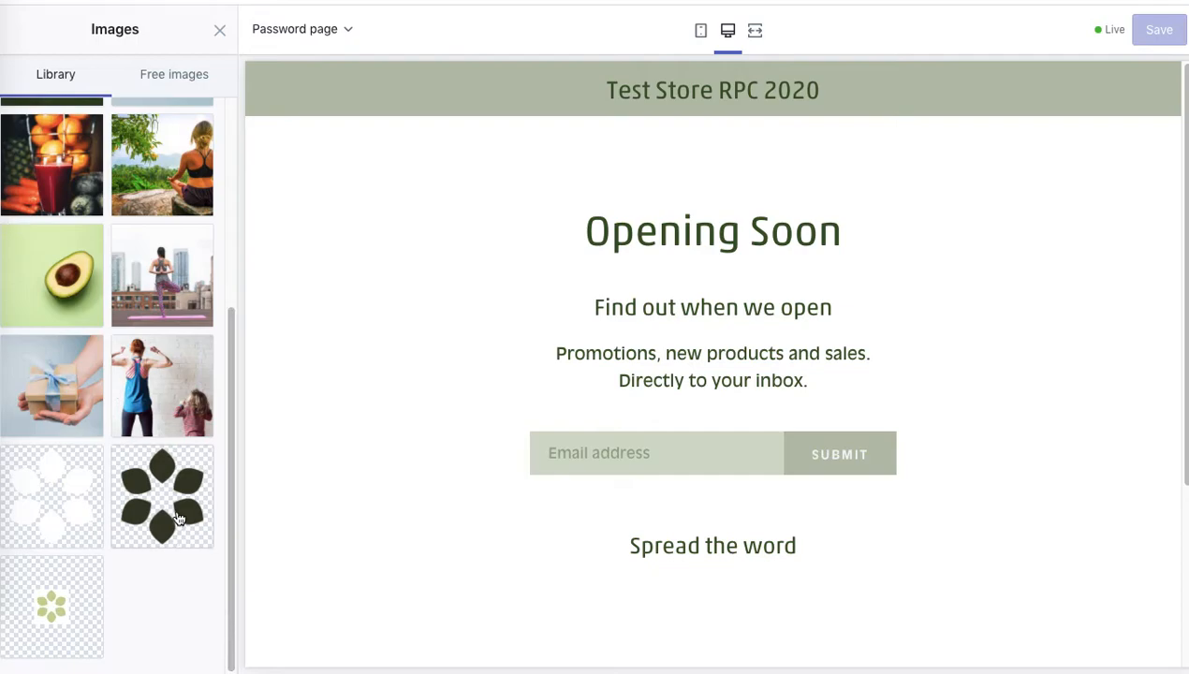
pyautogui.moveTo(171, 495)
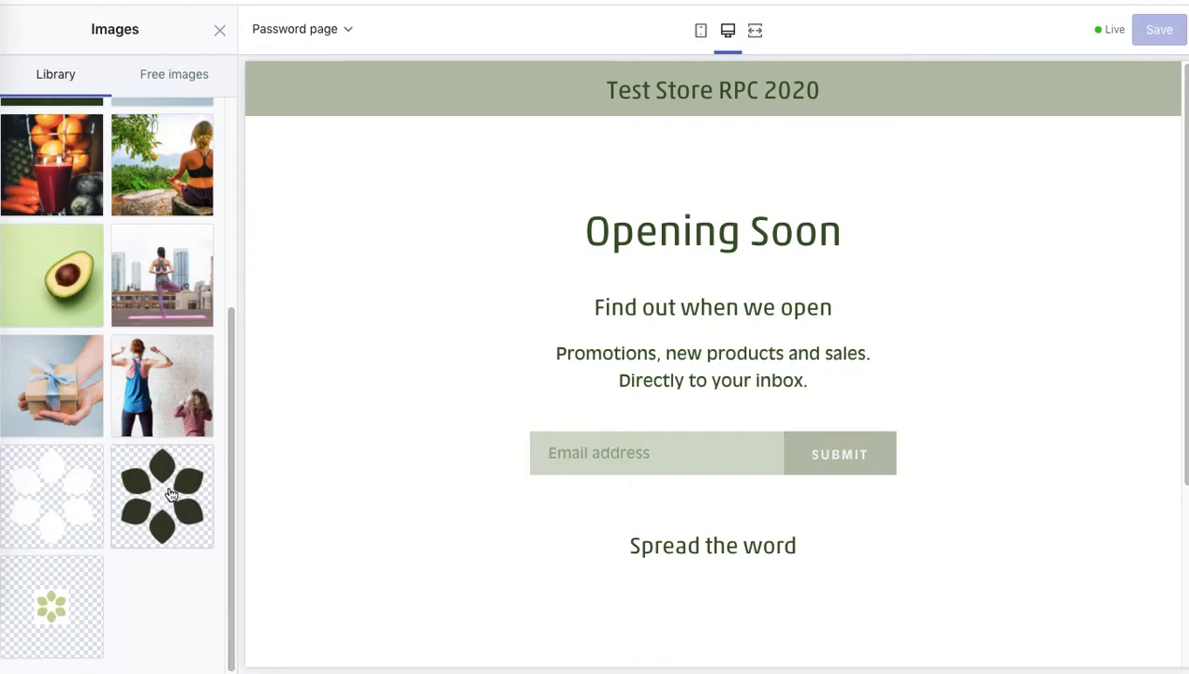
pyautogui.click(162, 496)
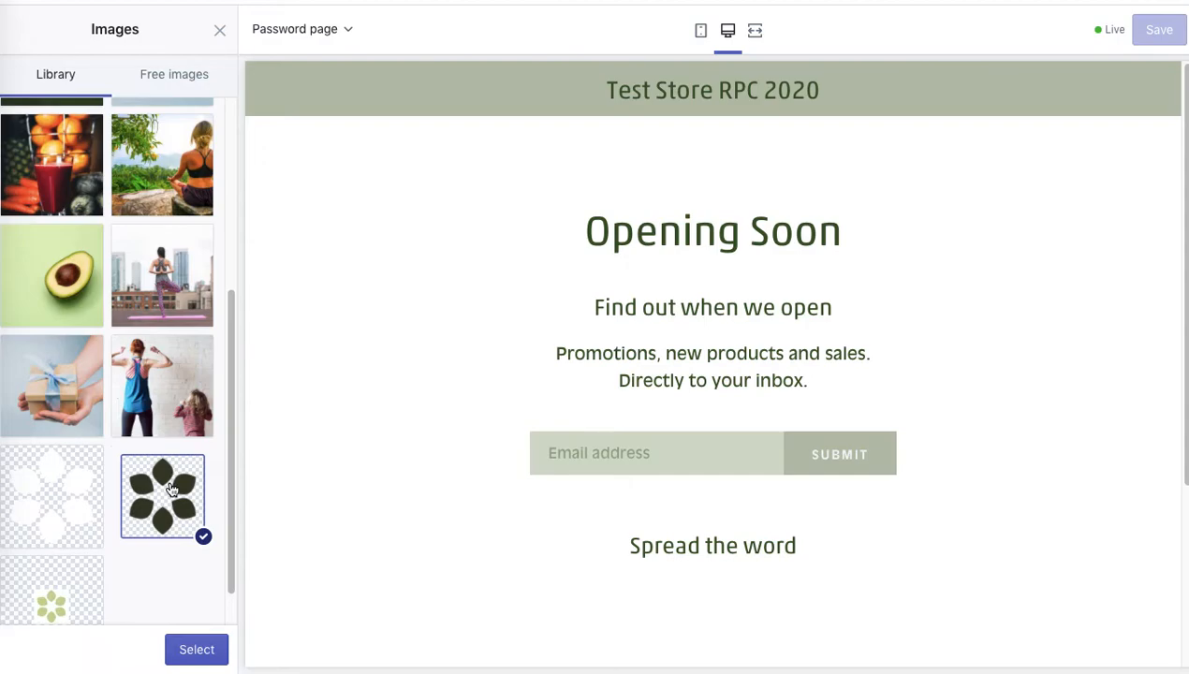
pyautogui.click(196, 648)
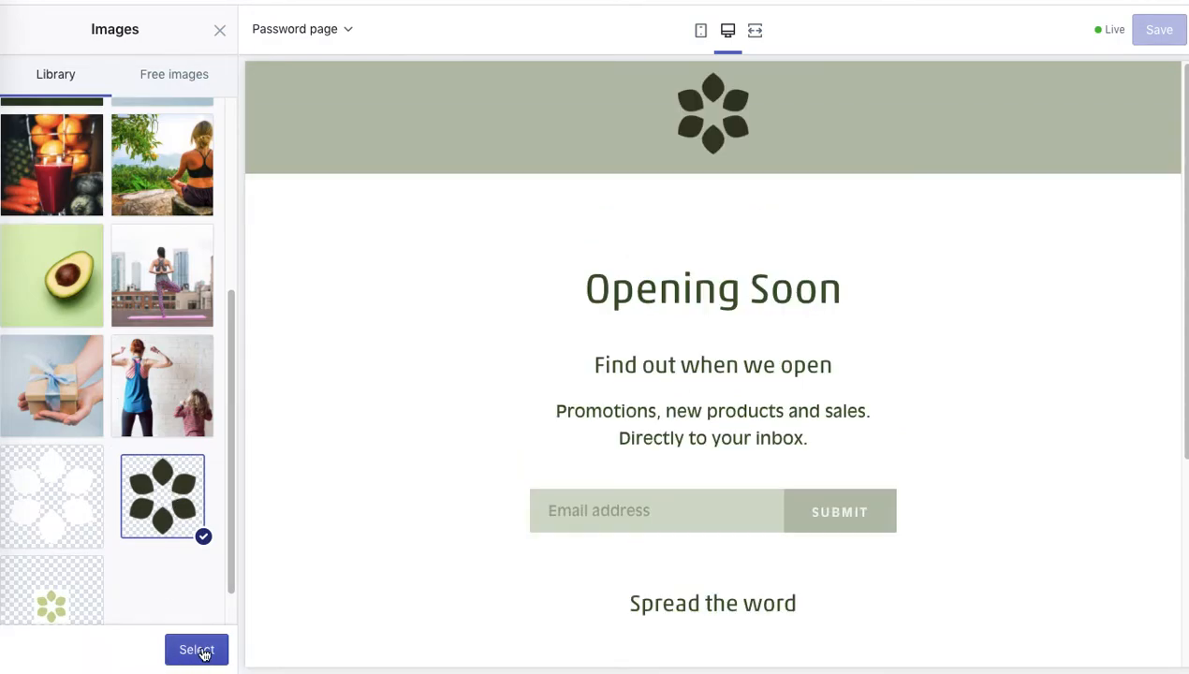
pyautogui.click(197, 648)
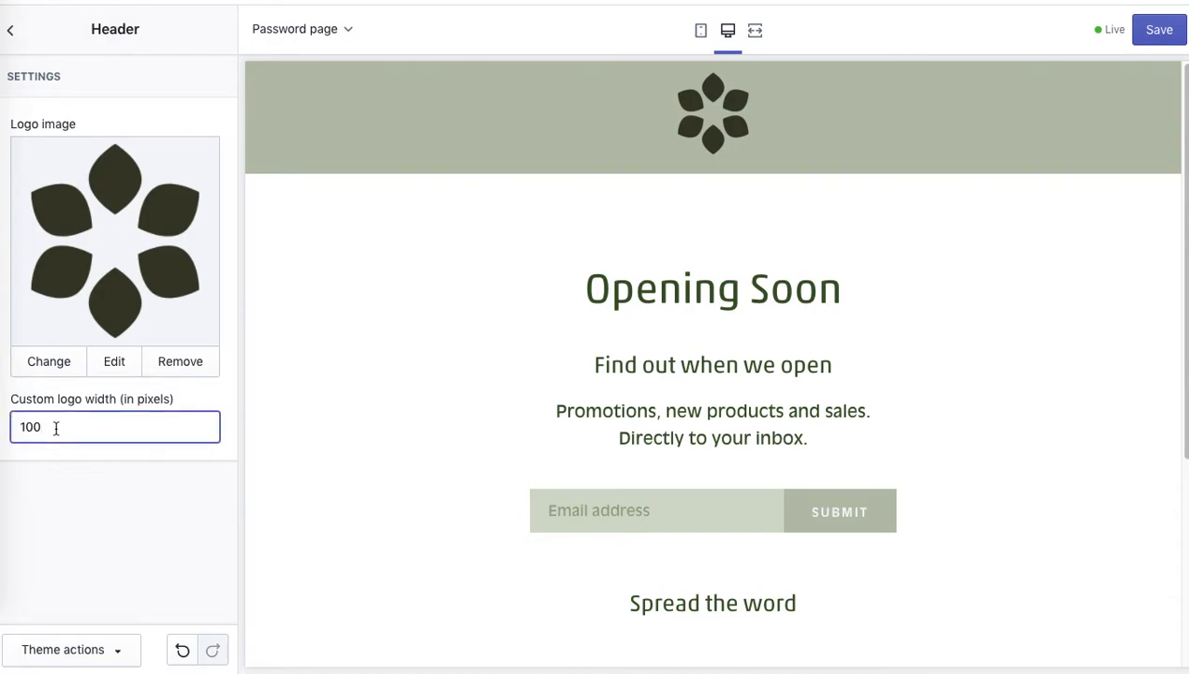
pyautogui.press('Backspace')
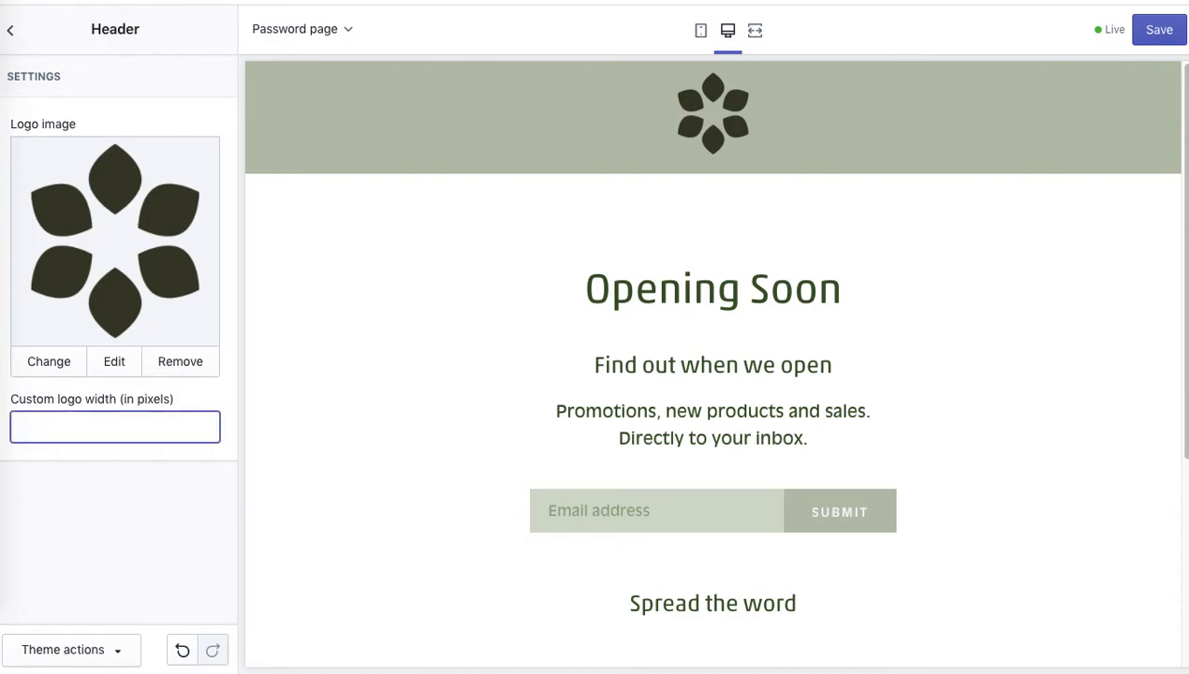
pyautogui.write('50')
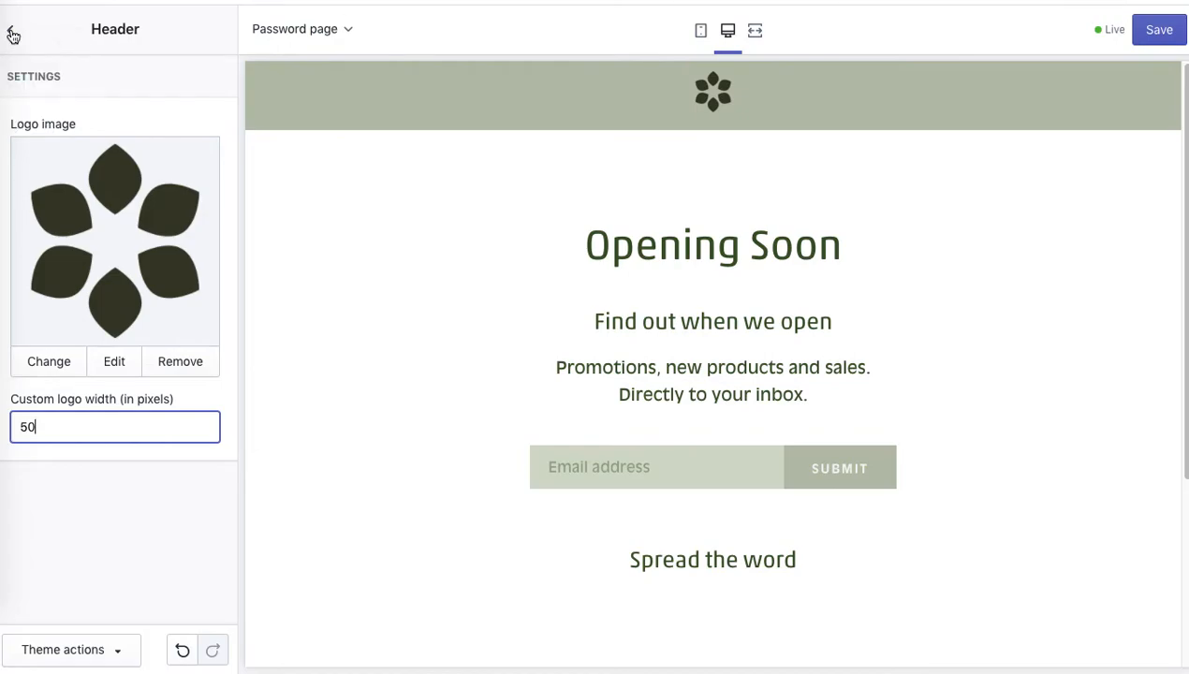
pyautogui.click(12, 24)
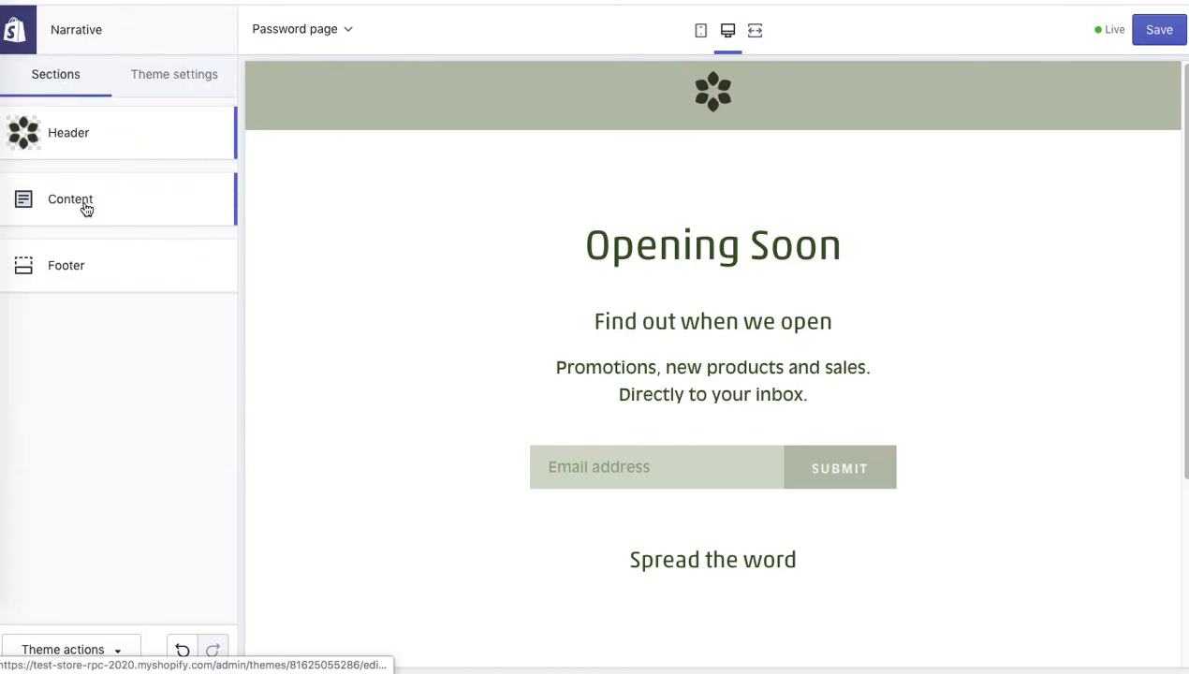
pyautogui.click(70, 199)
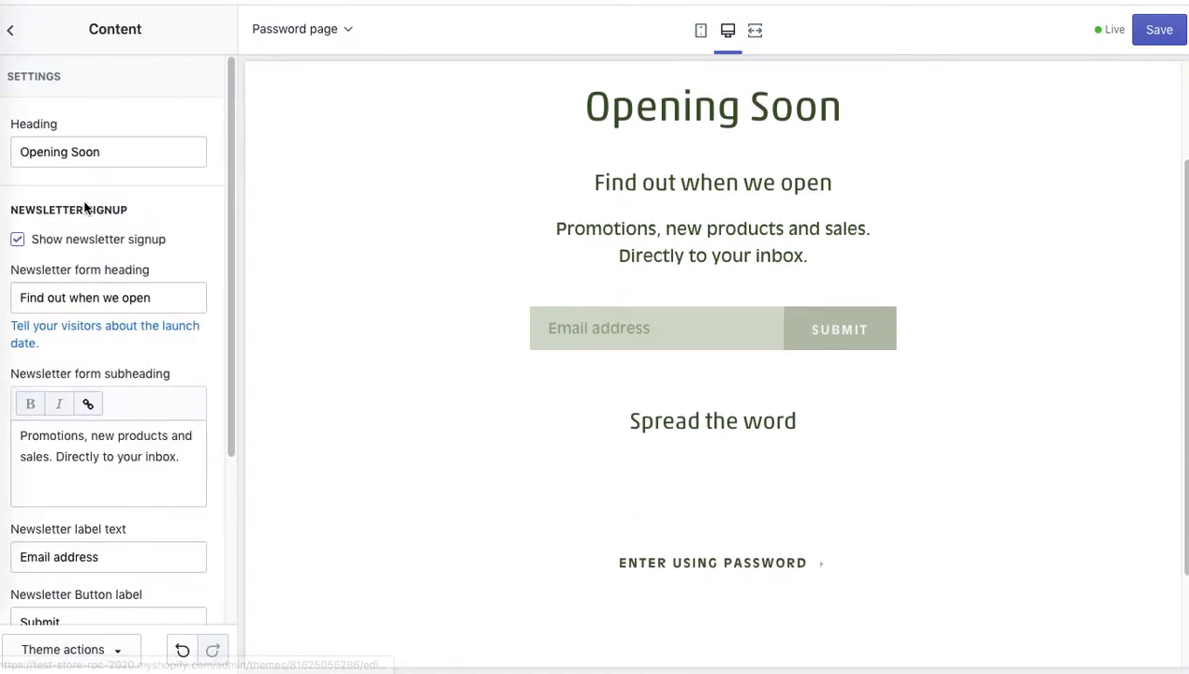
pyautogui.moveTo(1127, 301)
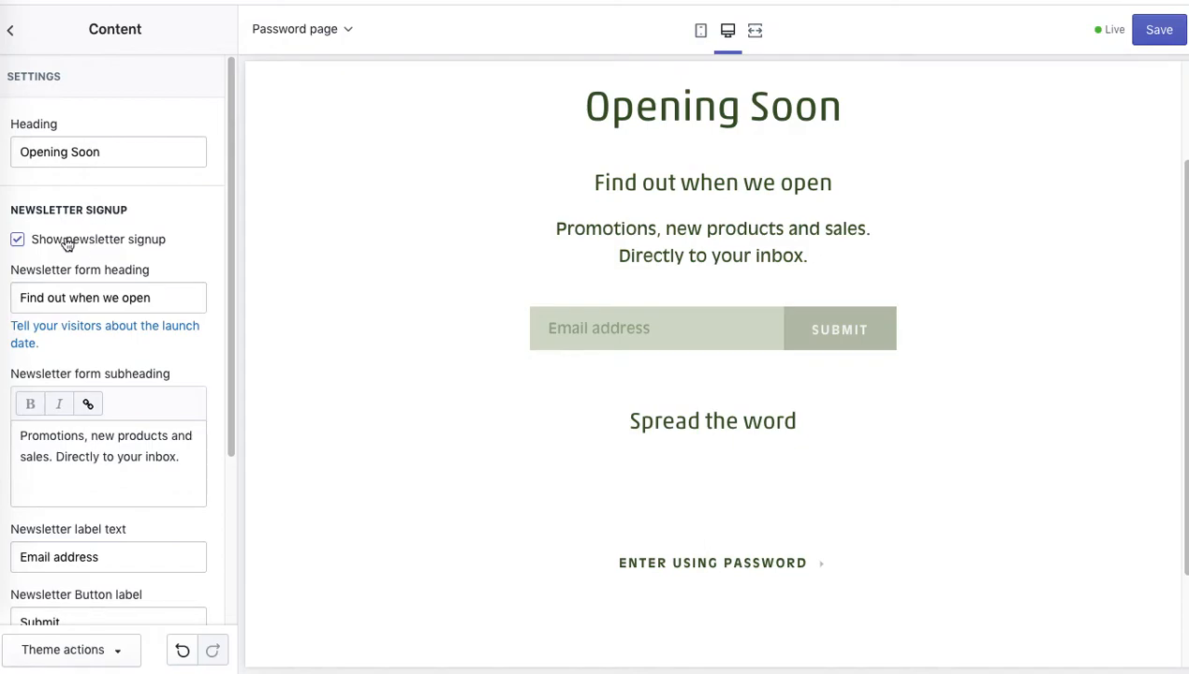
pyautogui.click(17, 240)
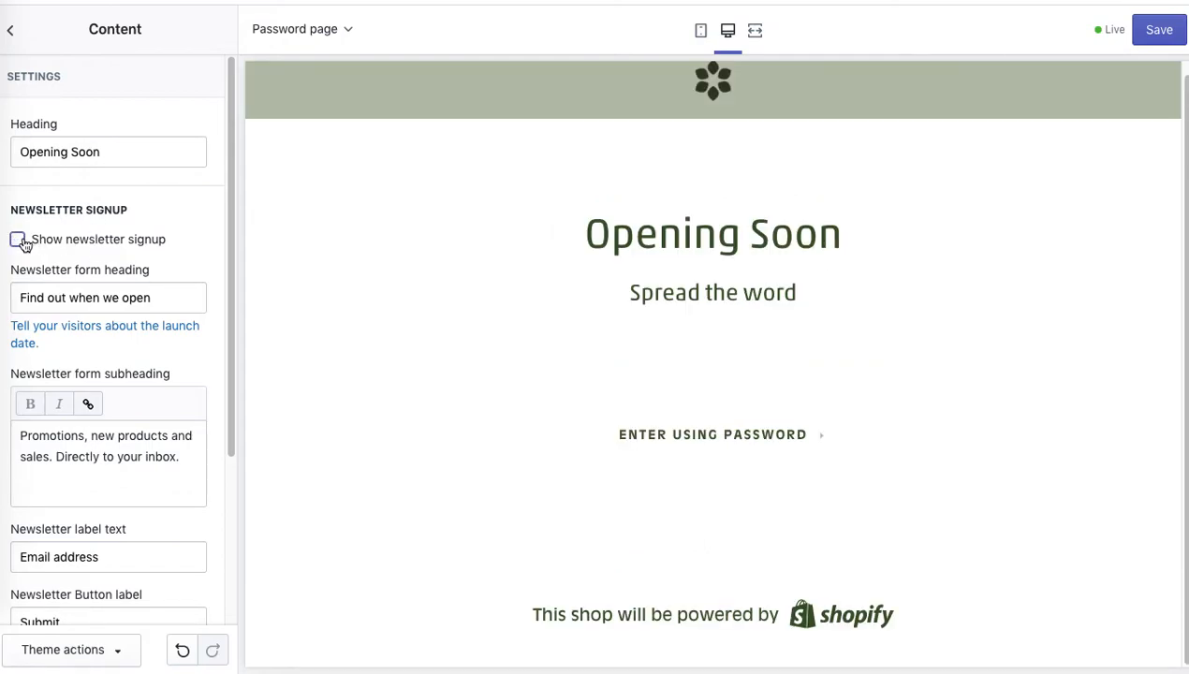
pyautogui.click(16, 238)
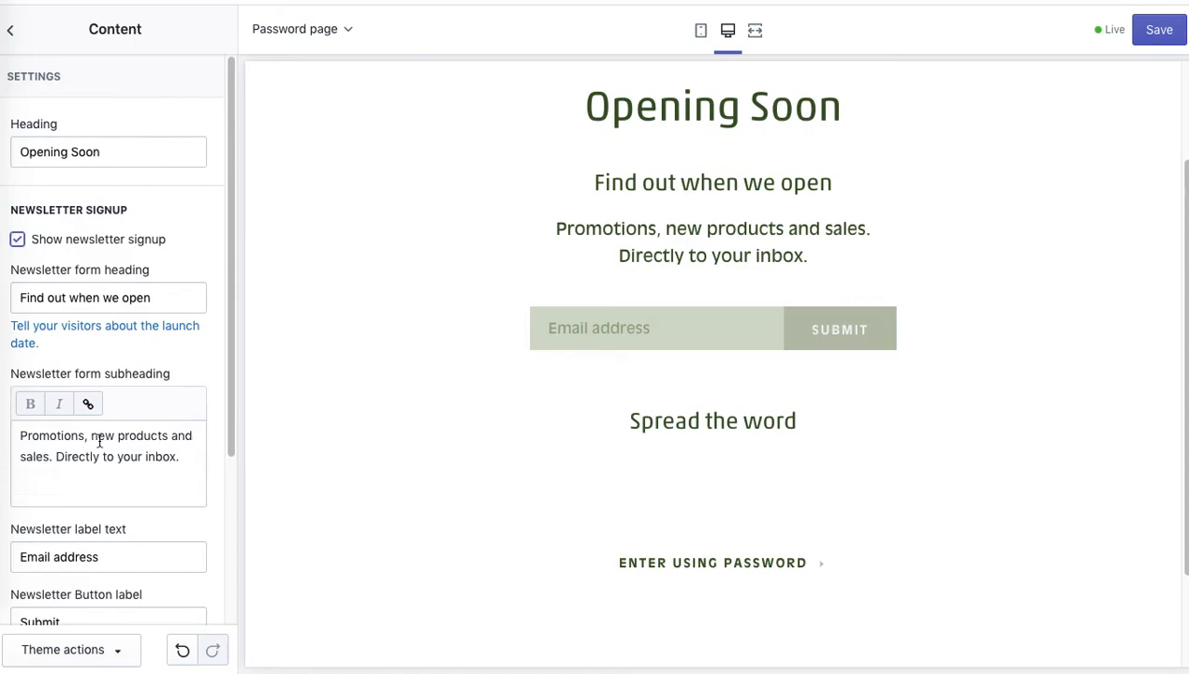
pyautogui.moveTo(760, 262)
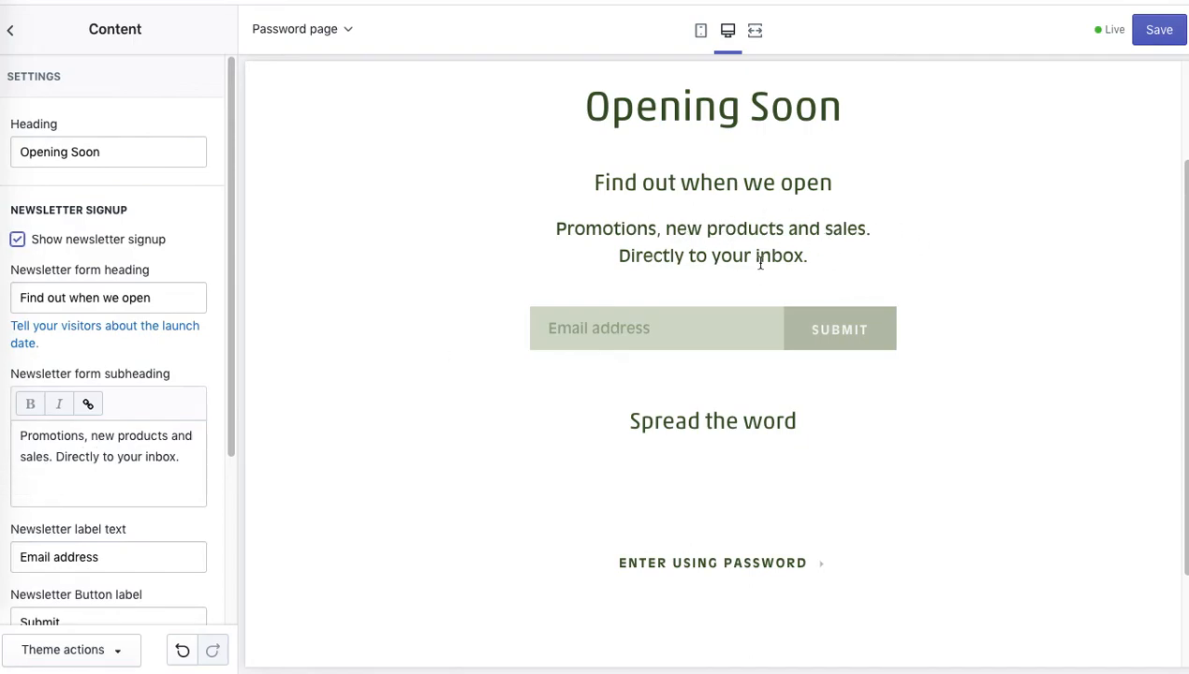
# Turn off Show social sharing buttons in the Content settings
pyautogui.scroll(-3)
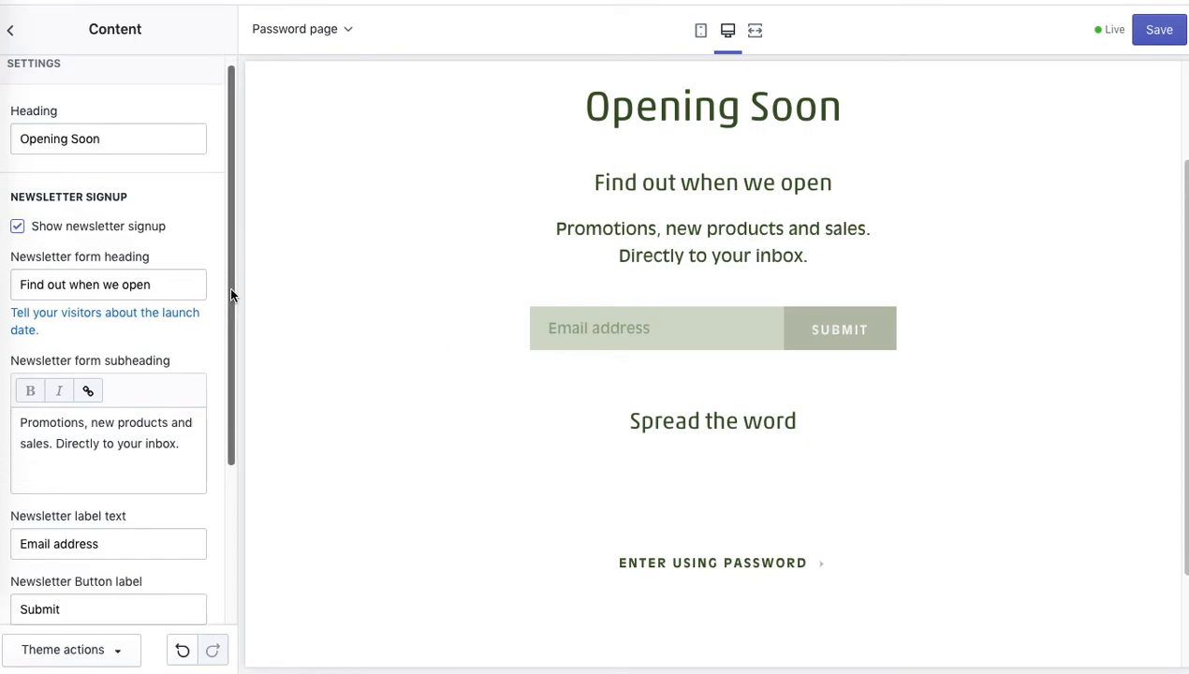
pyautogui.scroll(-3)
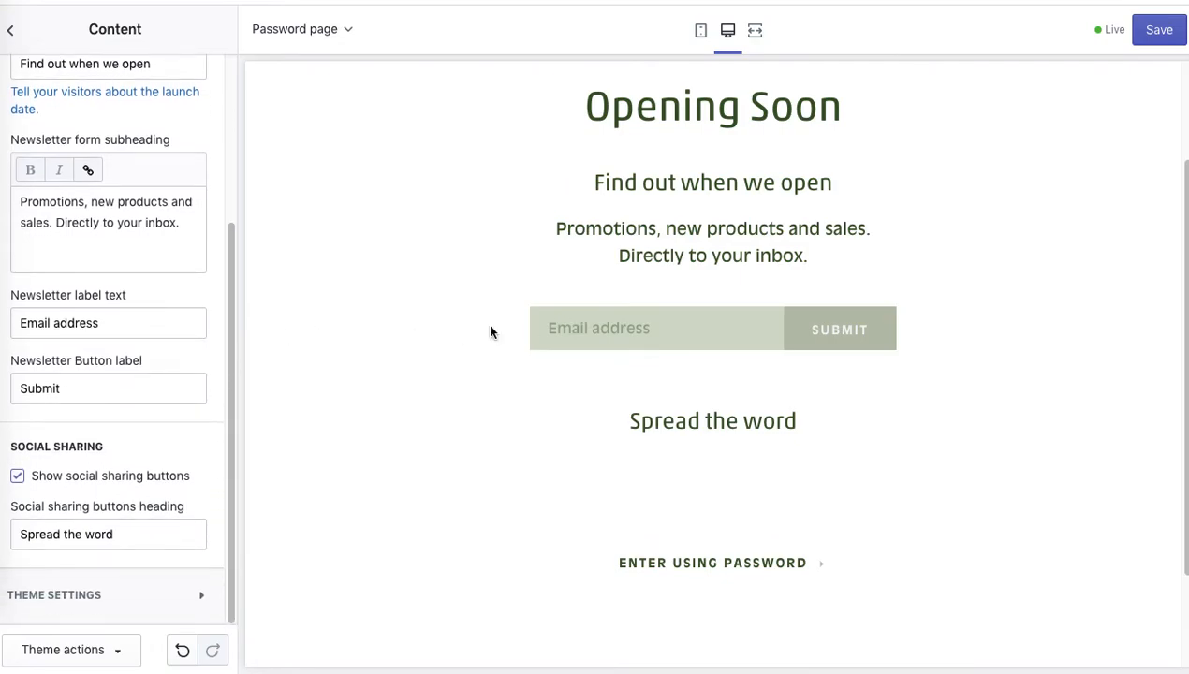
pyautogui.moveTo(621, 329)
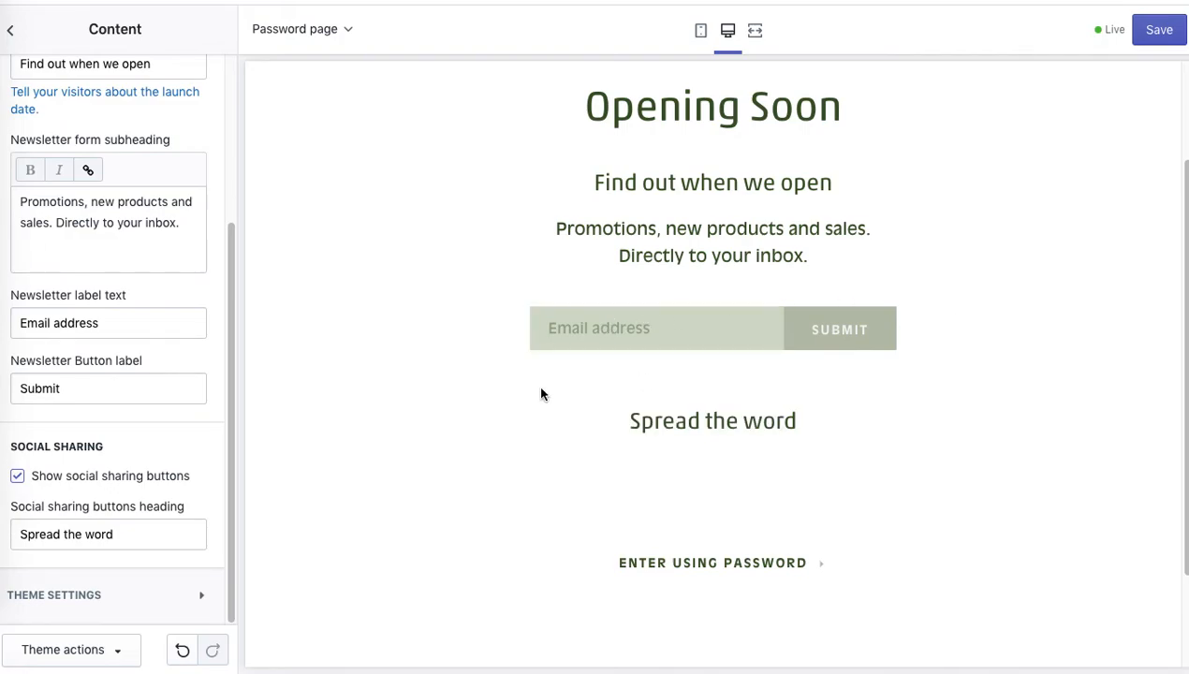
pyautogui.moveTo(962, 350)
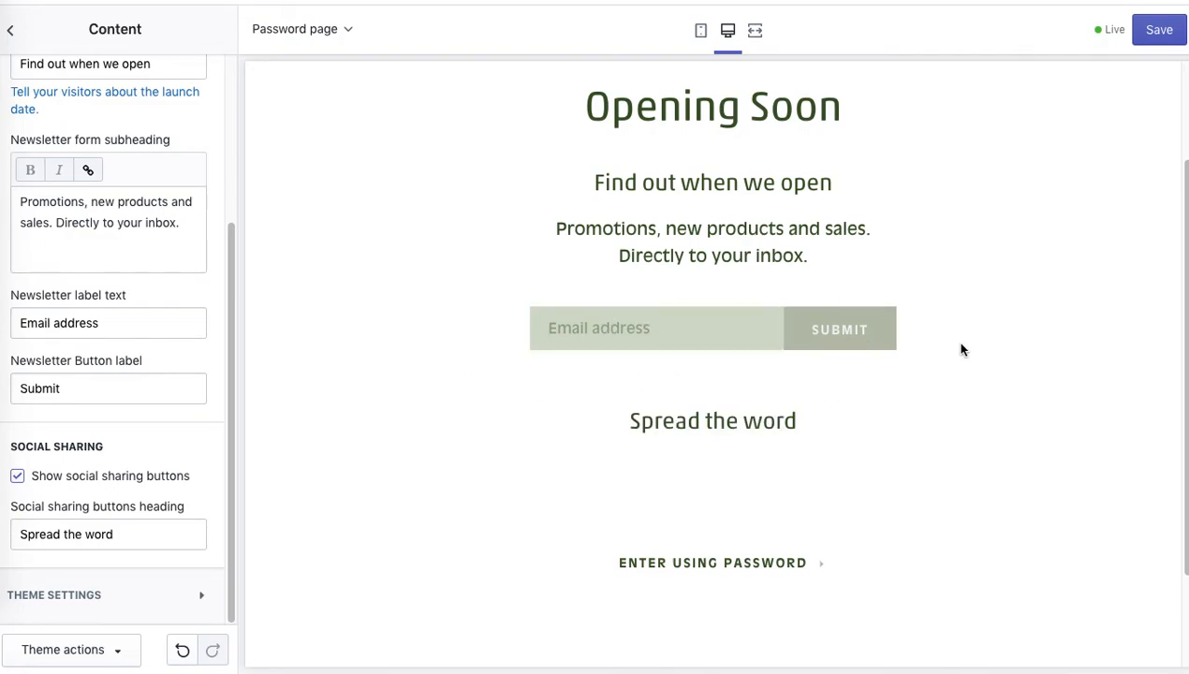
pyautogui.moveTo(249, 452)
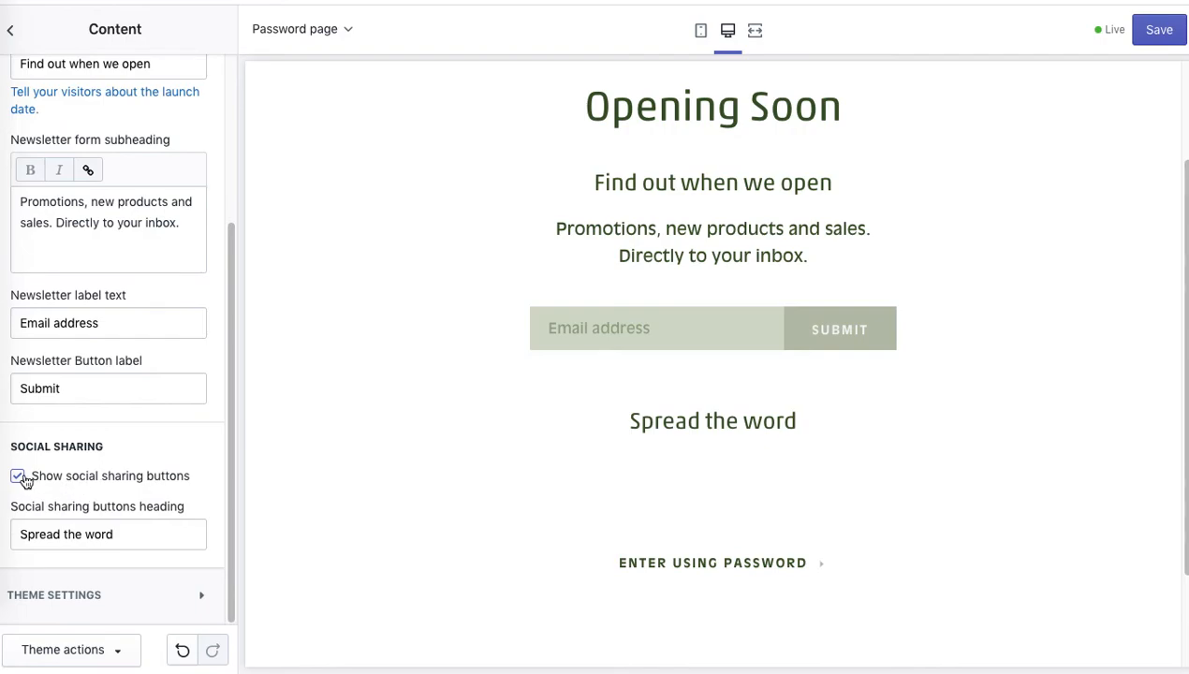
pyautogui.click(18, 475)
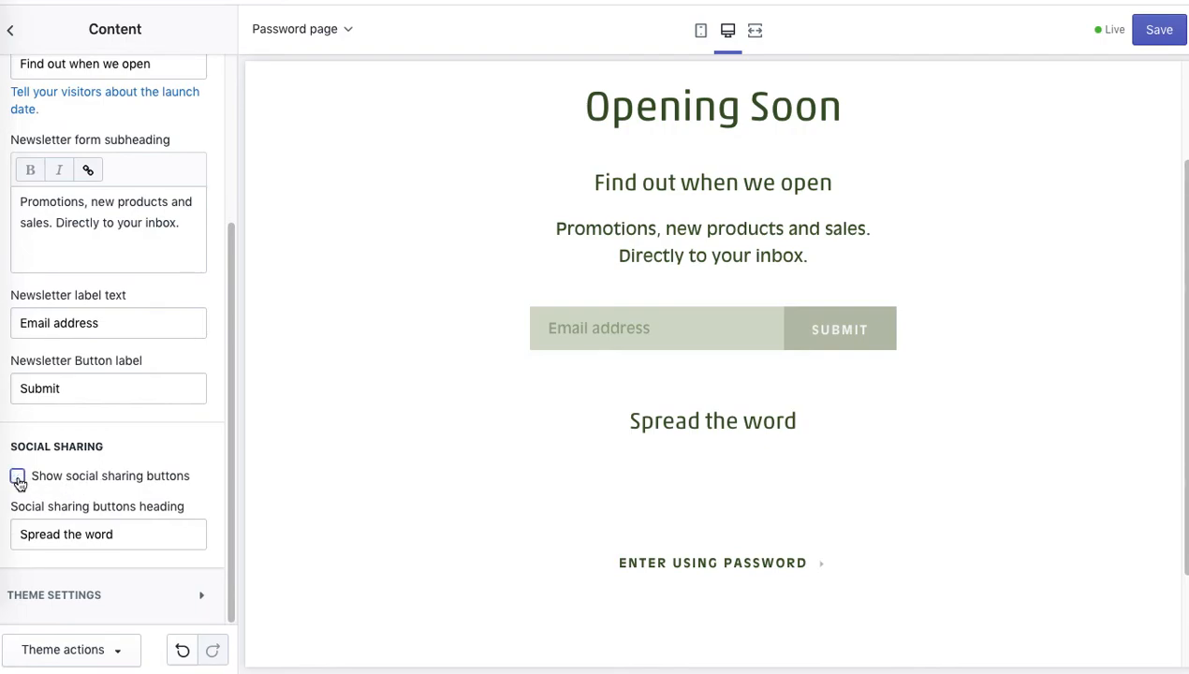
pyautogui.click(18, 475)
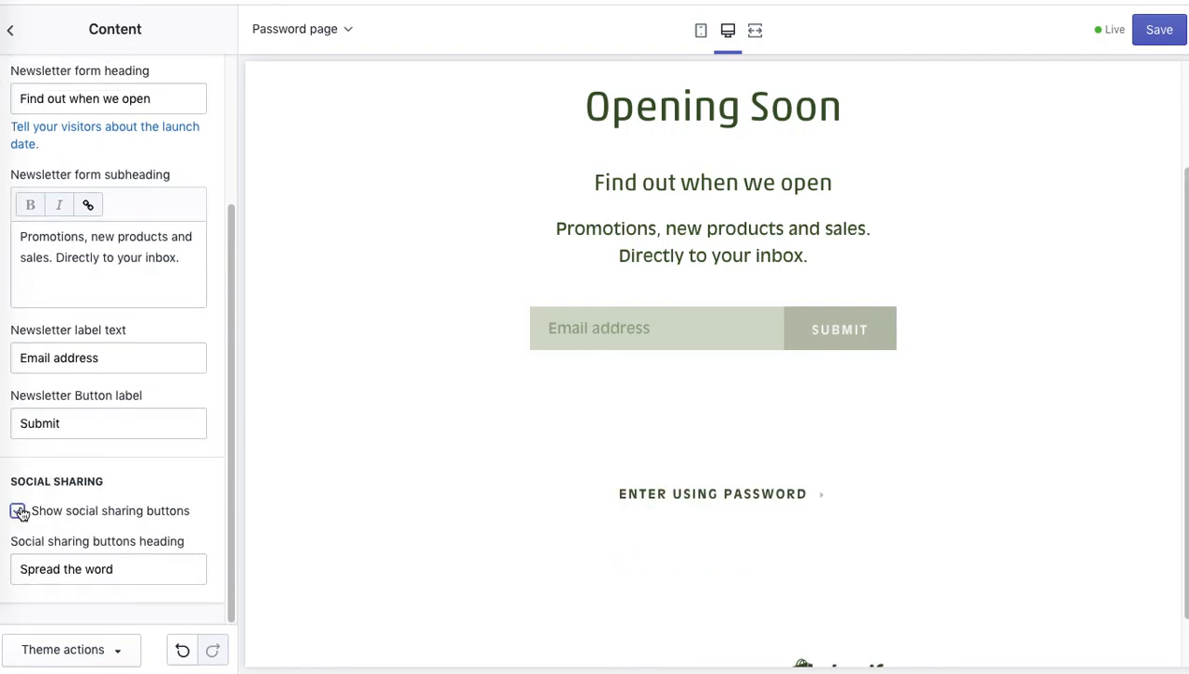
pyautogui.click(17, 511)
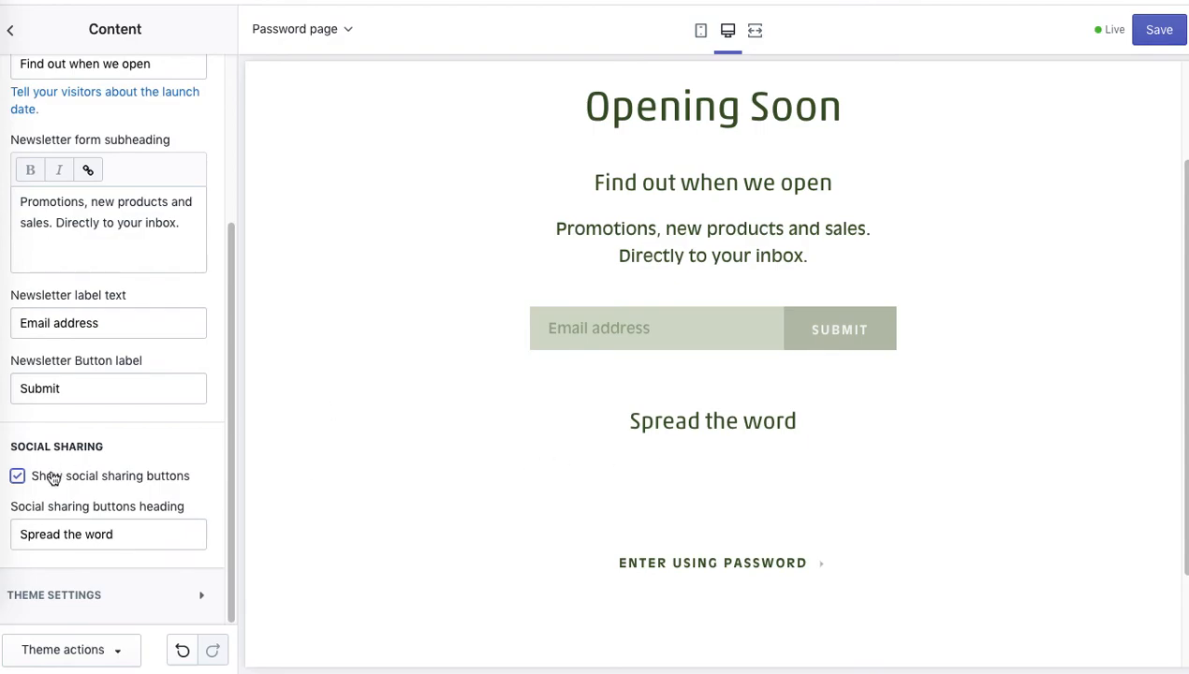
pyautogui.click(17, 475)
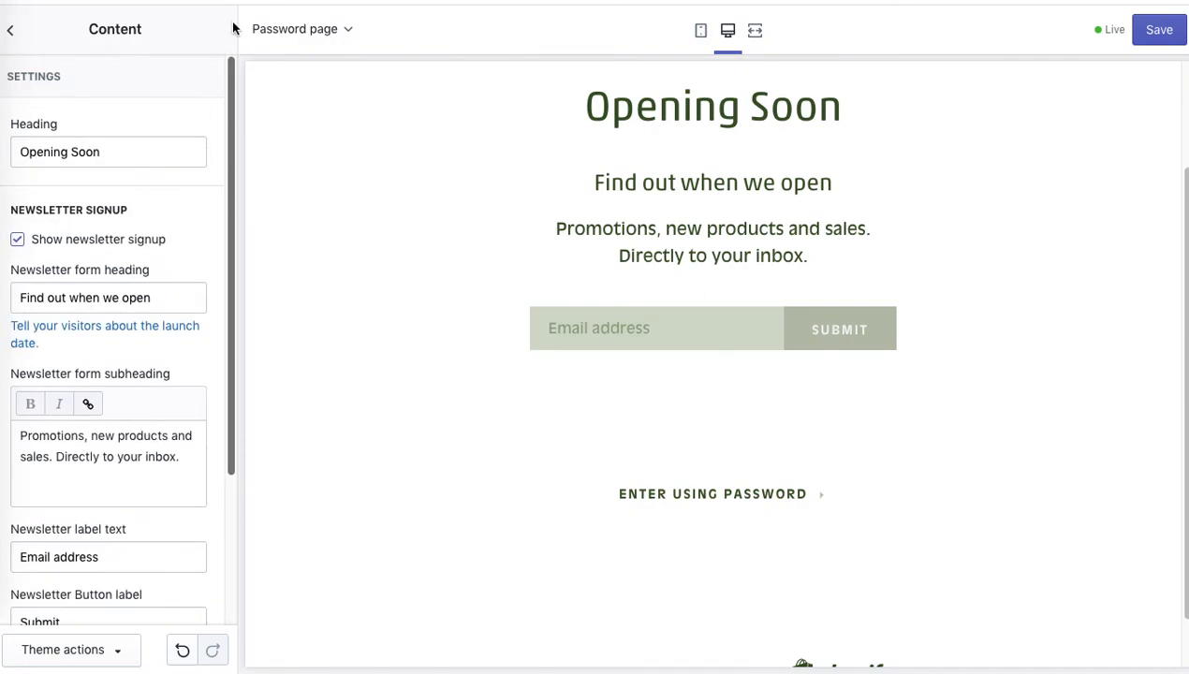
pyautogui.moveTo(12, 29)
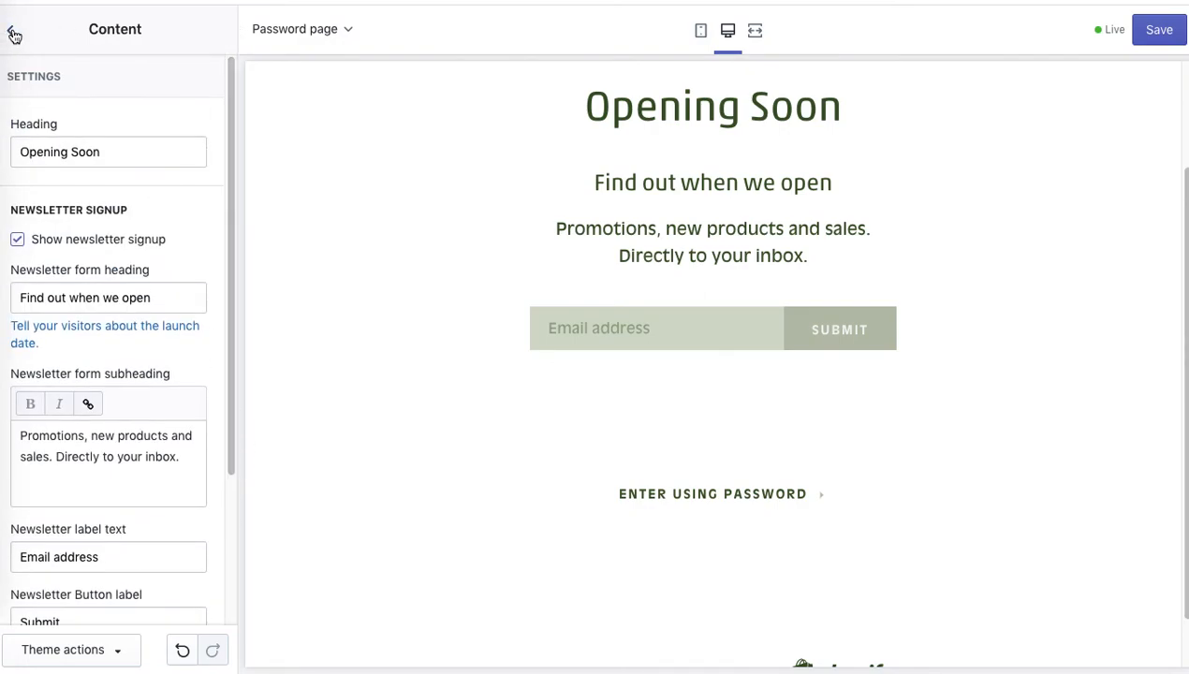
# Uncheck Show 'powered by Shopify' in the Footer settings, then return to Sections
pyautogui.click(12, 28)
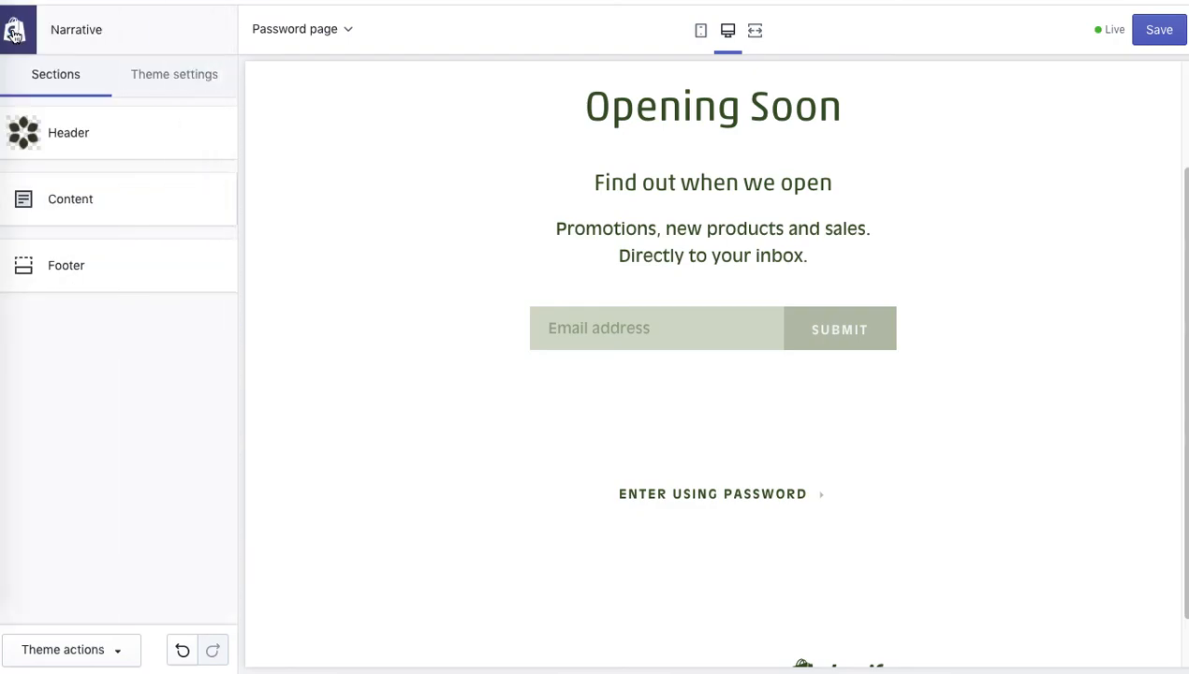
pyautogui.moveTo(67, 268)
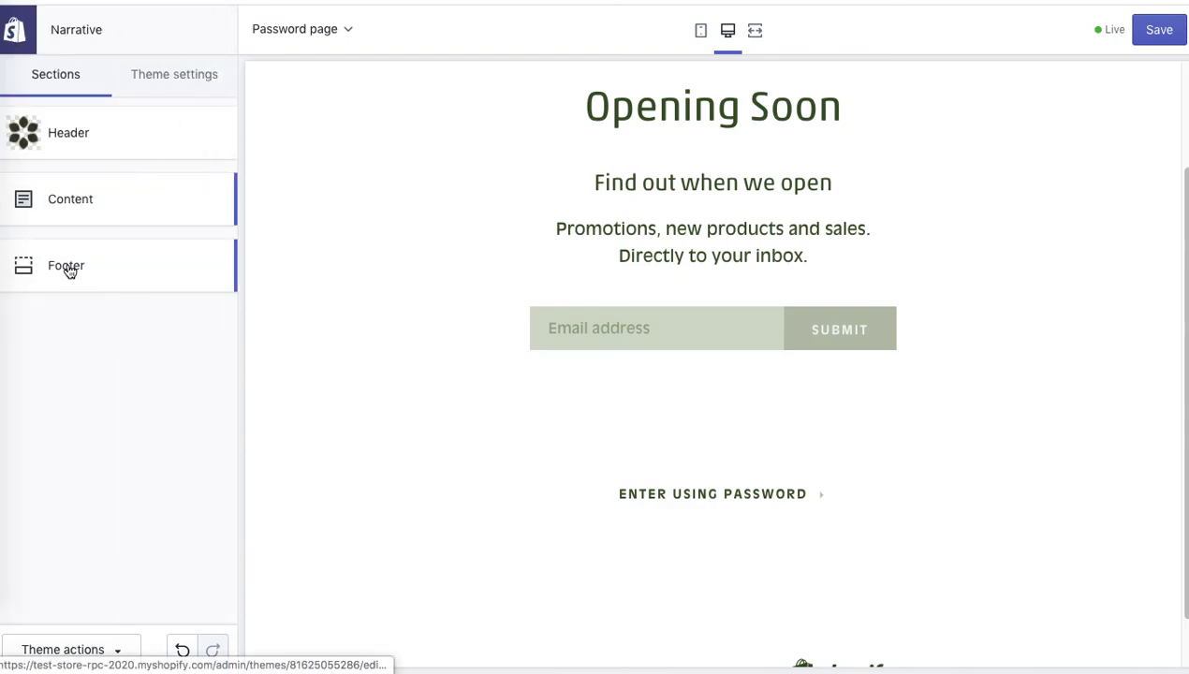
pyautogui.click(65, 266)
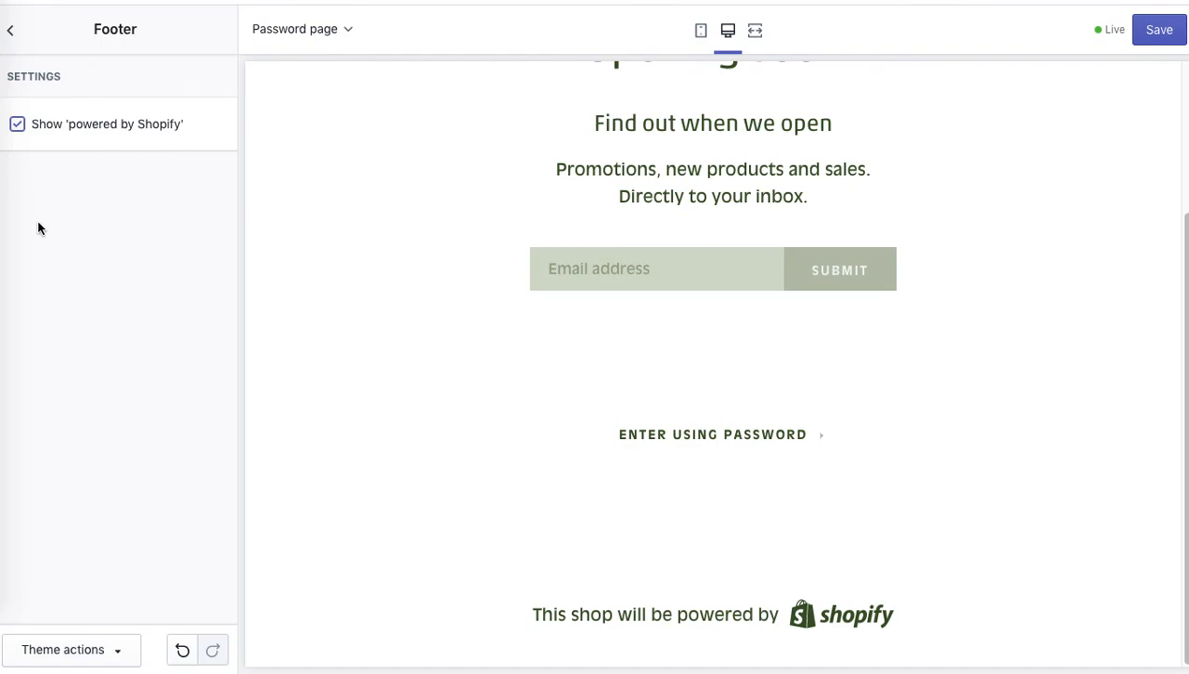
pyautogui.moveTo(22, 145)
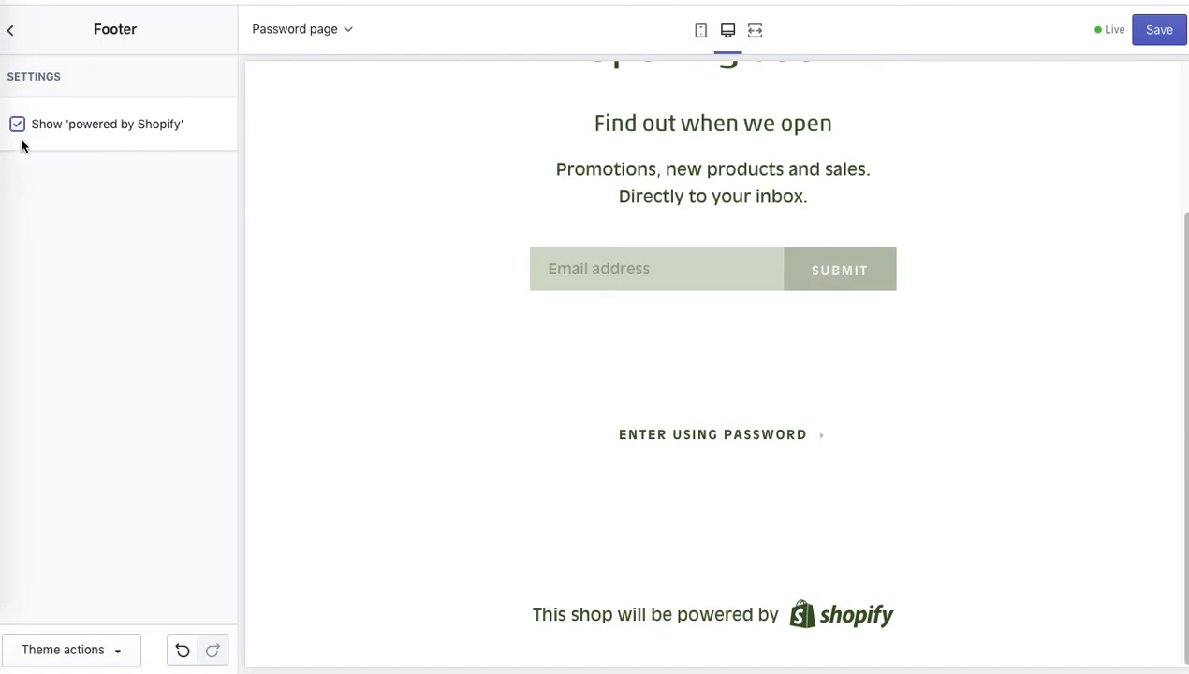
pyautogui.click(17, 124)
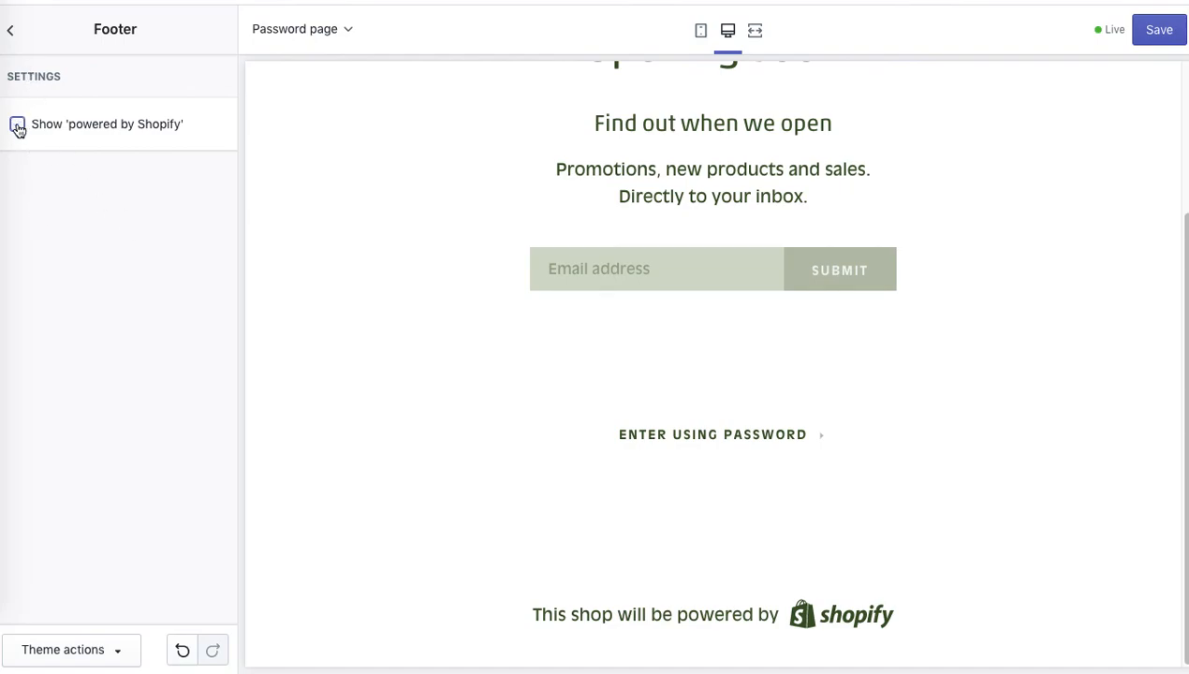
pyautogui.click(11, 29)
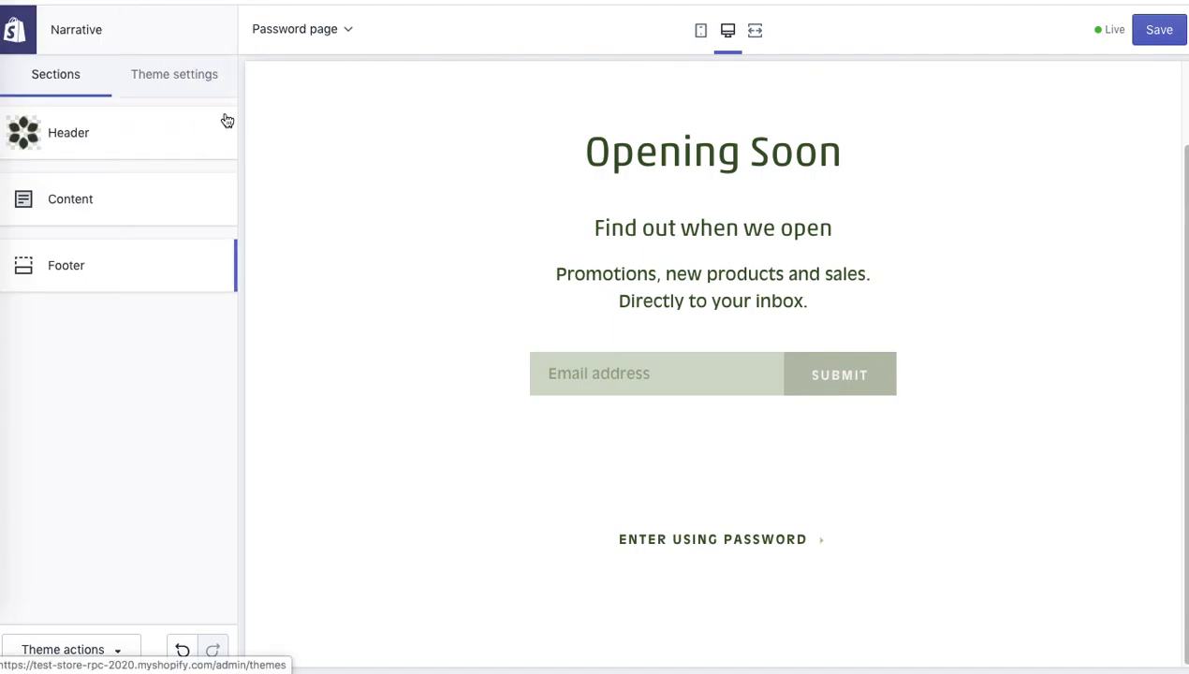